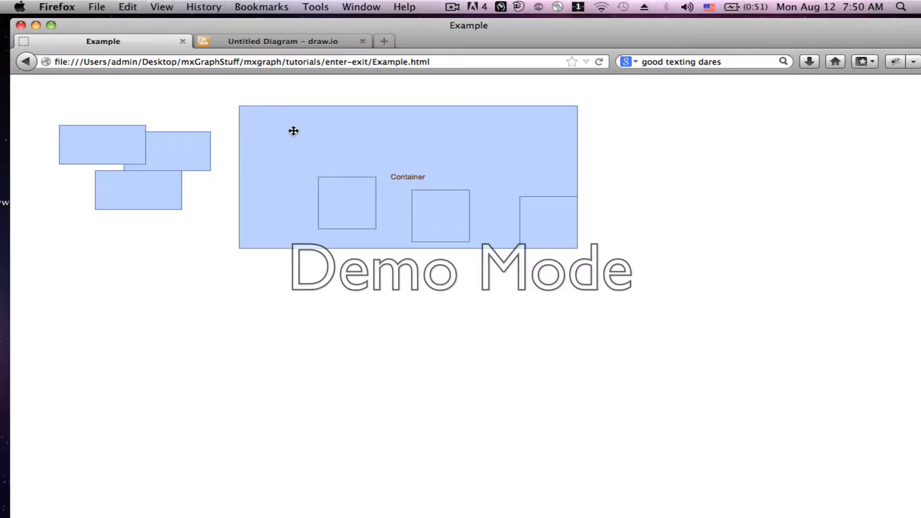
- Prefix the back-cell and enterGroup lines in Example.html's click listener with //
double_click(408, 176)
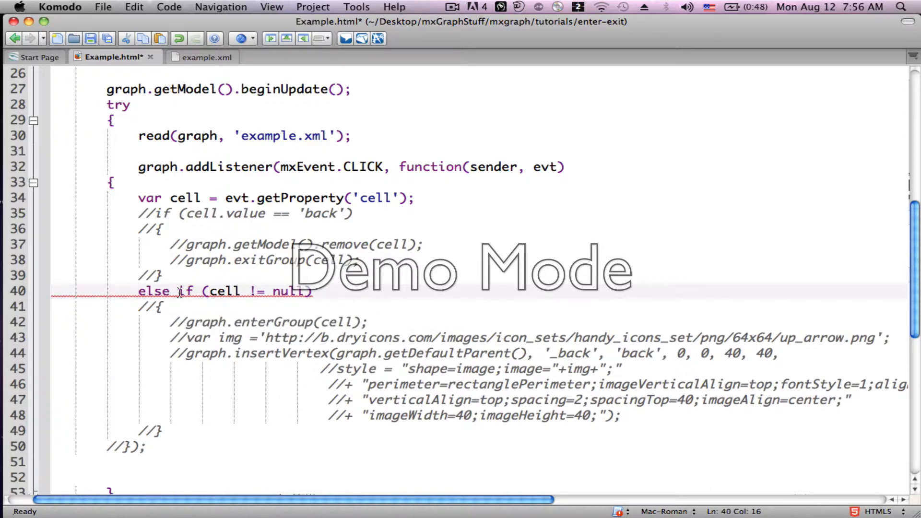
- Delete the leftover 'else' on line 40 and uncomment the braces on lines 41 and 49
key(Backspace)
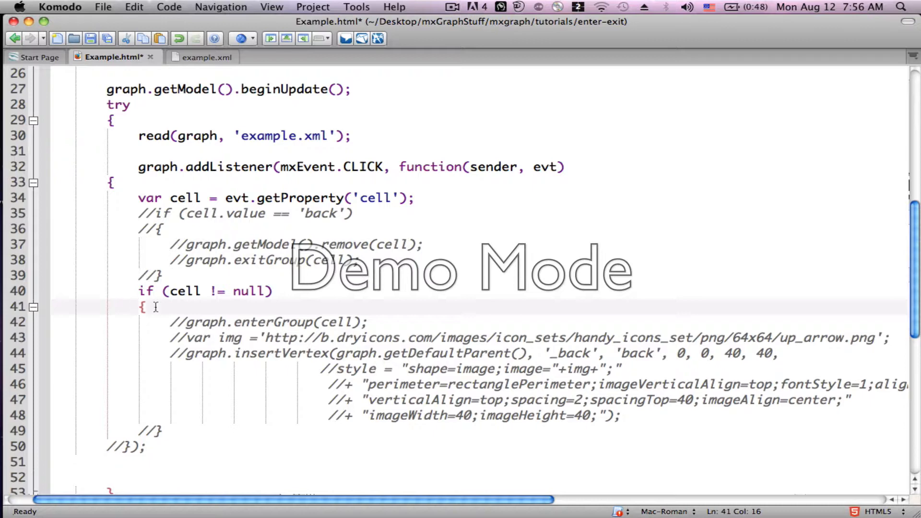
click(187, 322)
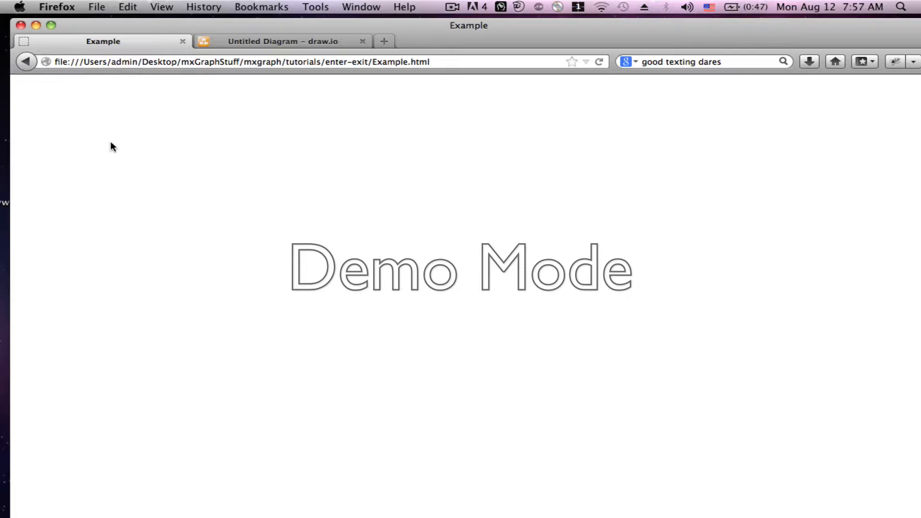
mouse_move(525, 36)
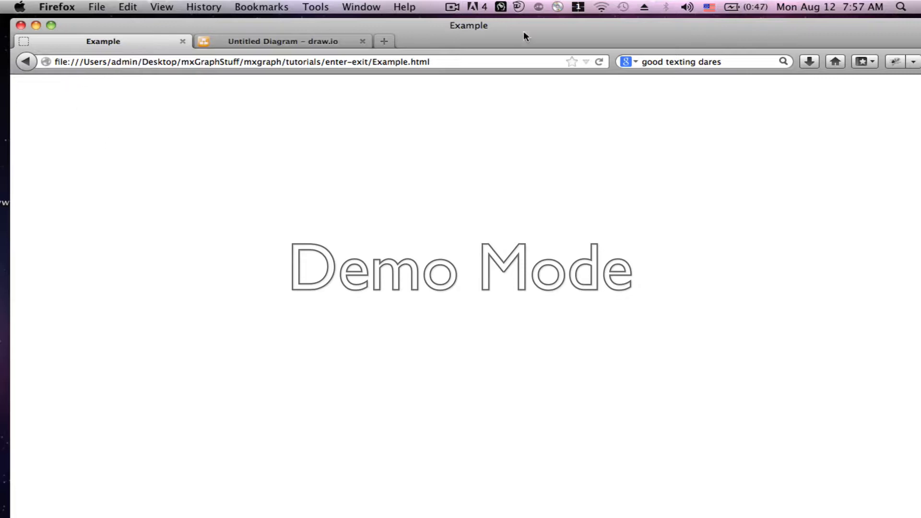
- Load the updated Example page in Firefox and drill into the Container vertex
click(600, 61)
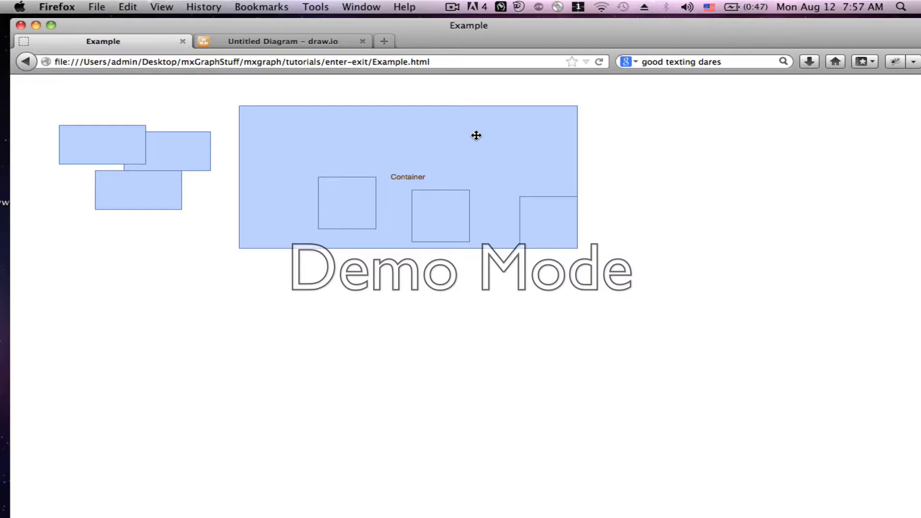
mouse_move(543, 216)
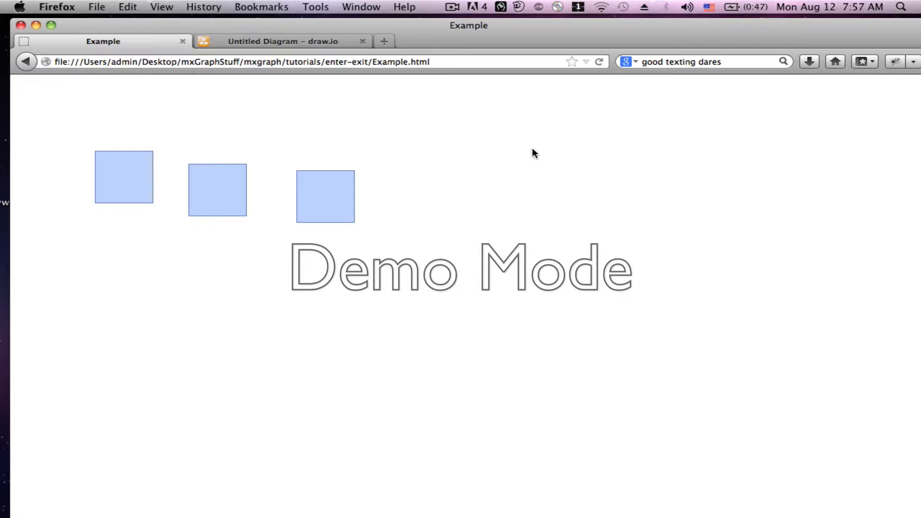
mouse_move(564, 114)
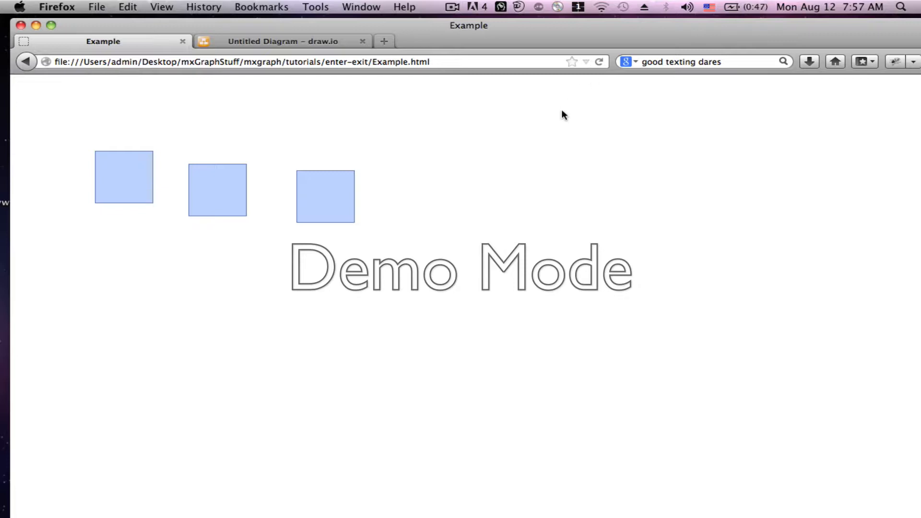
mouse_move(561, 119)
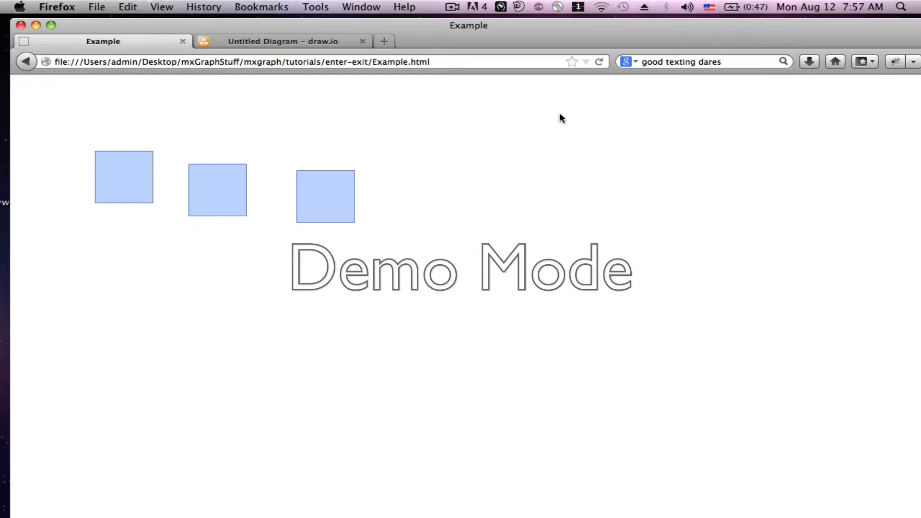
mouse_move(596, 93)
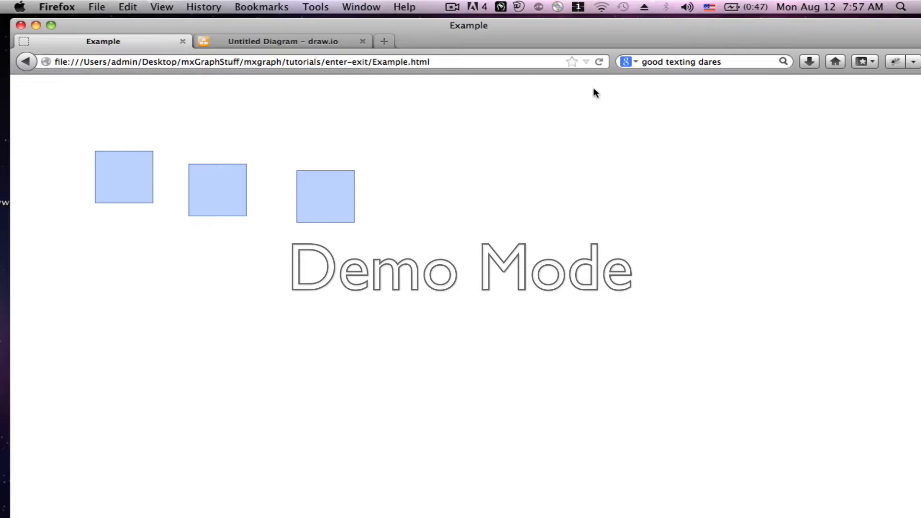
mouse_move(602, 63)
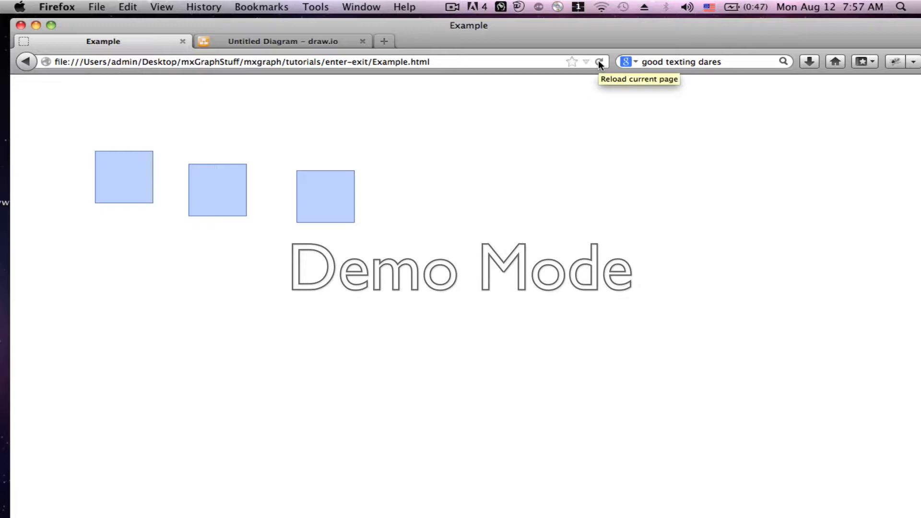
- Reload the Firefox Example page to return to the container and loose shapes
click(601, 62)
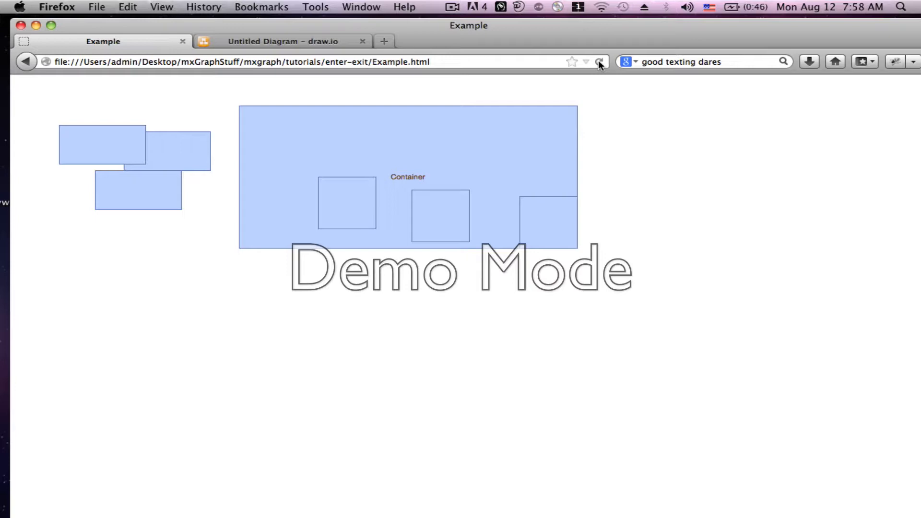
mouse_move(29, 281)
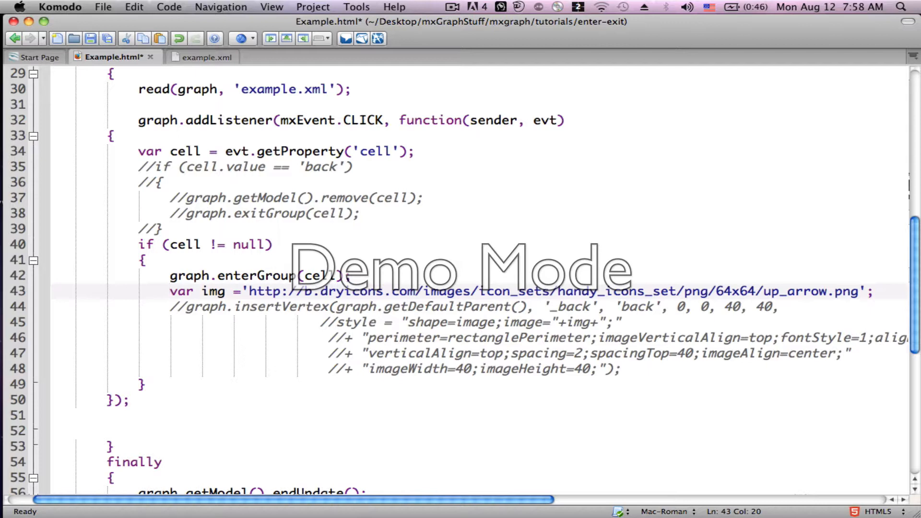
- Uncomment the enterGroup, var img and insertVertex style lines 42–48
click(186, 307)
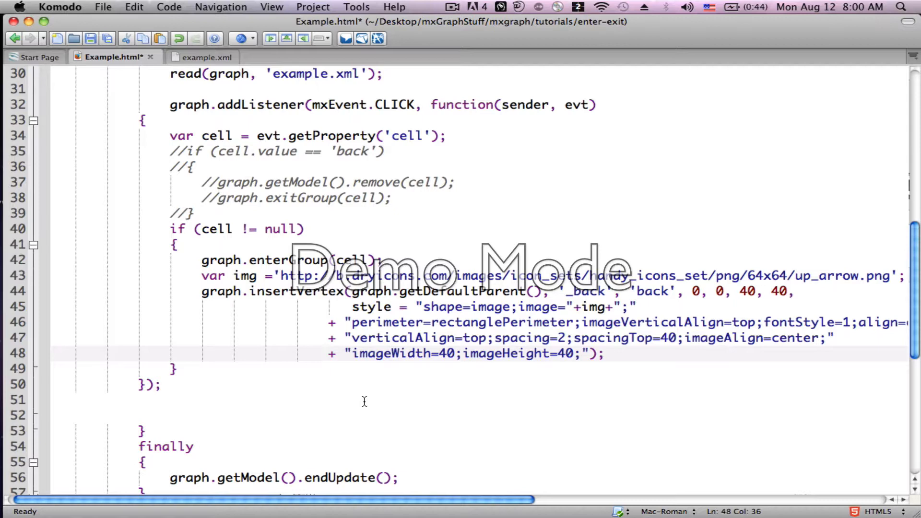
- Save Example.html, reload Firefox, and drill into the Container to reveal the back arrow
key(cmd+s)
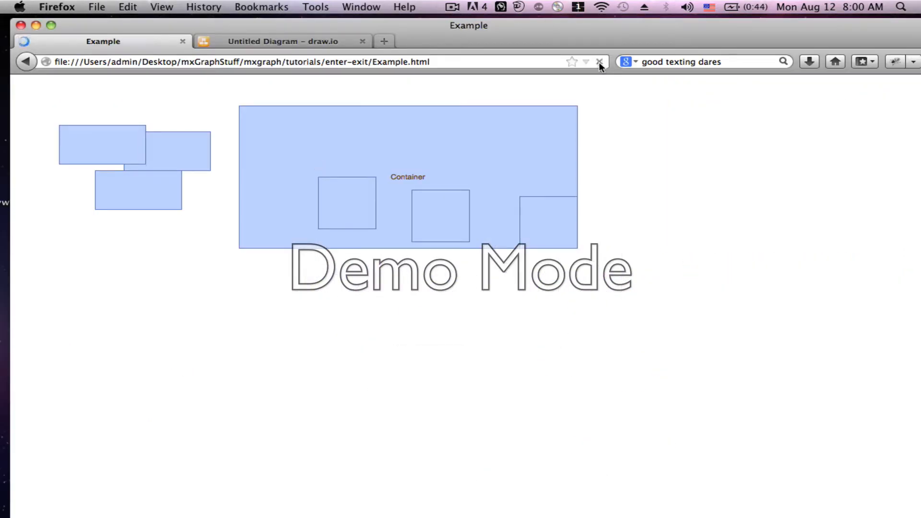
click(600, 62)
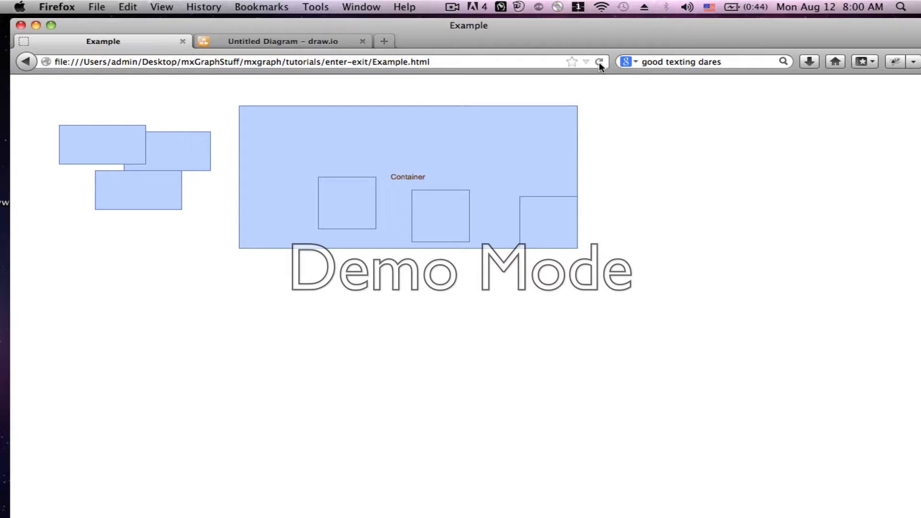
mouse_move(572, 93)
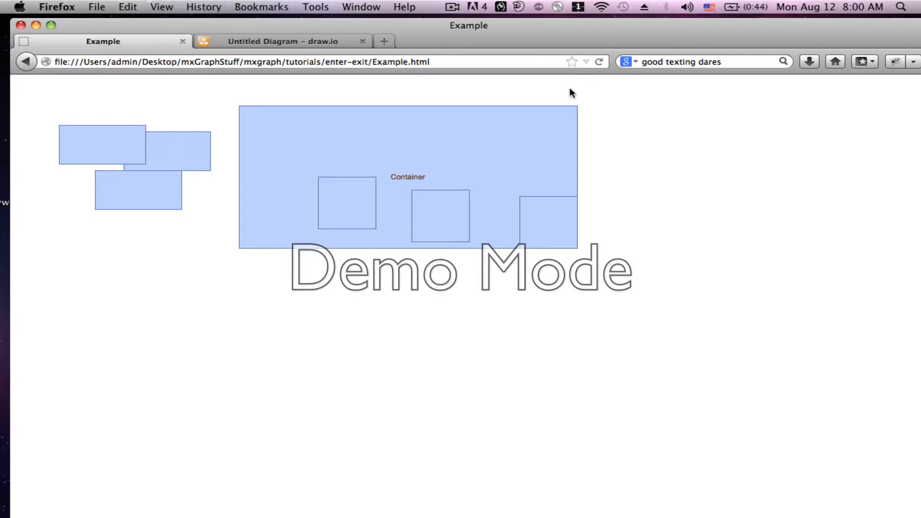
mouse_move(517, 142)
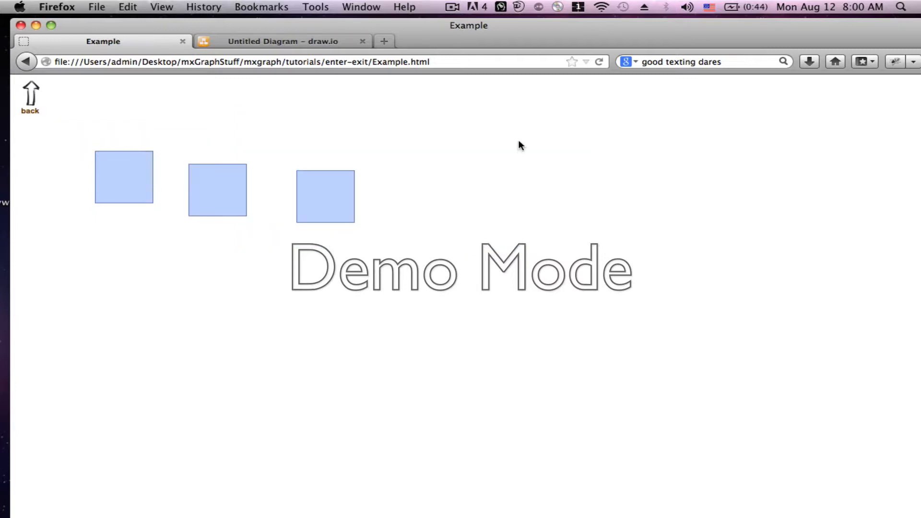
mouse_move(32, 98)
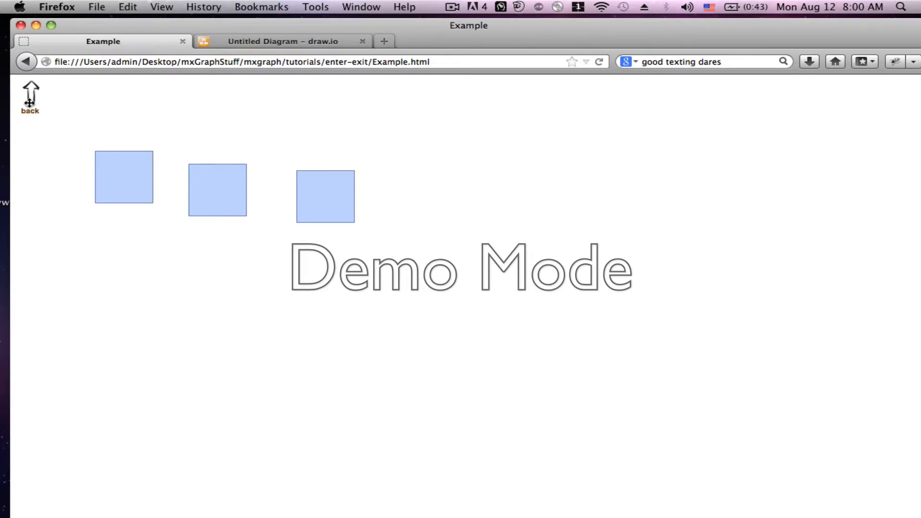
click(30, 96)
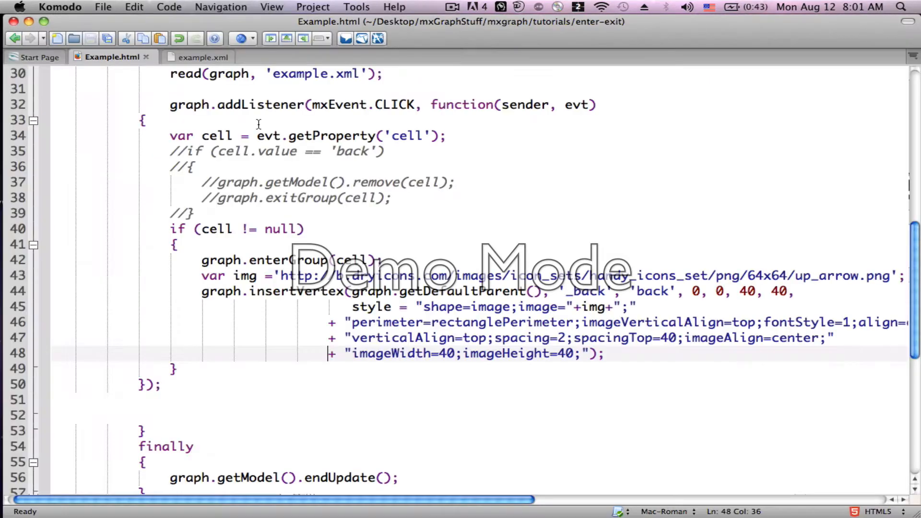
- Uncomment lines 35–39 so the '_back' cell calls graph.exitGroup(cell.parent)
click(184, 151)
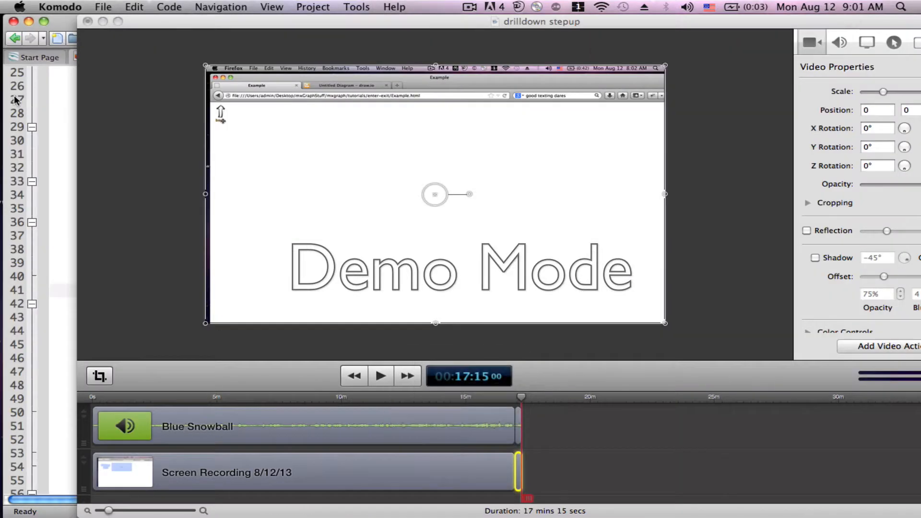
mouse_move(103, 23)
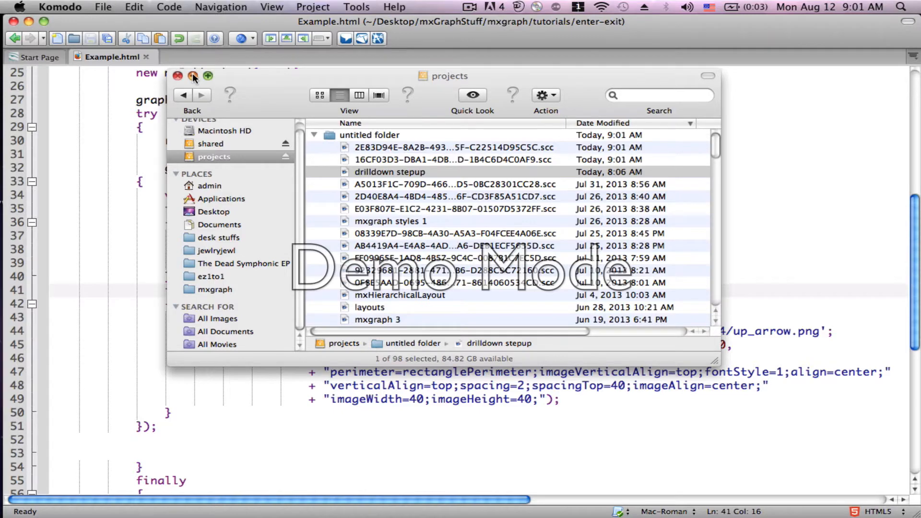
- Add 'else' before 'if (cell != null)' on line 41 and save Example.html
click(177, 75)
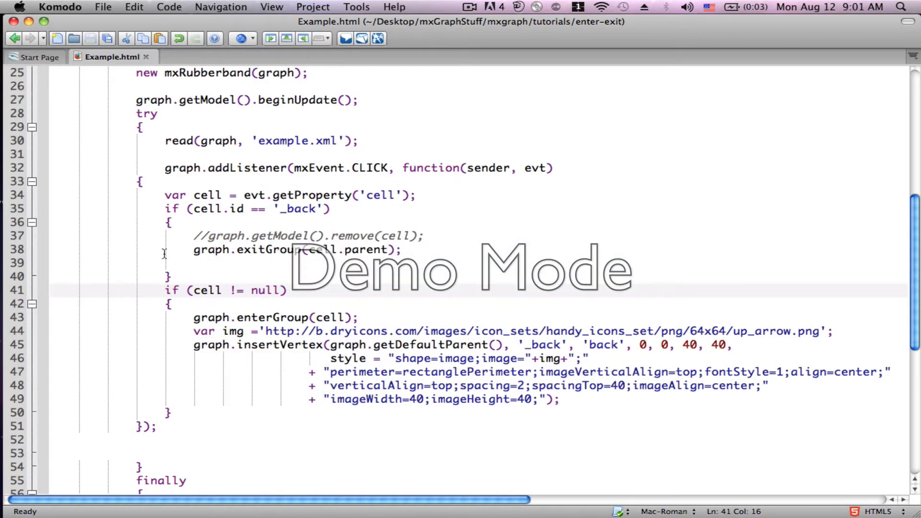
mouse_move(163, 266)
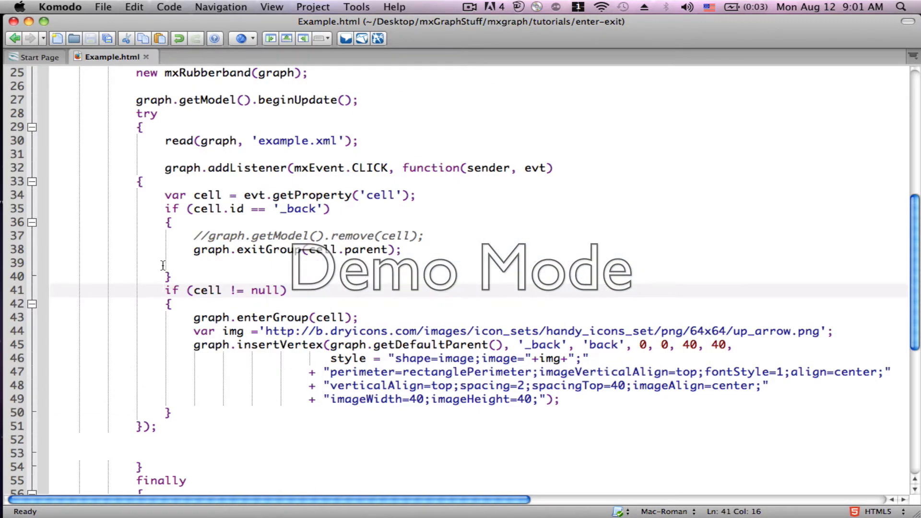
text(else)
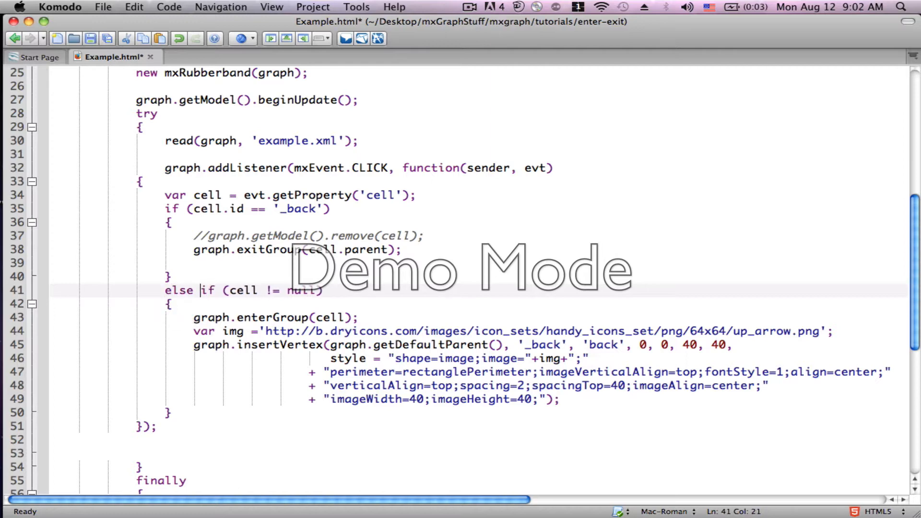
key(cmd+s)
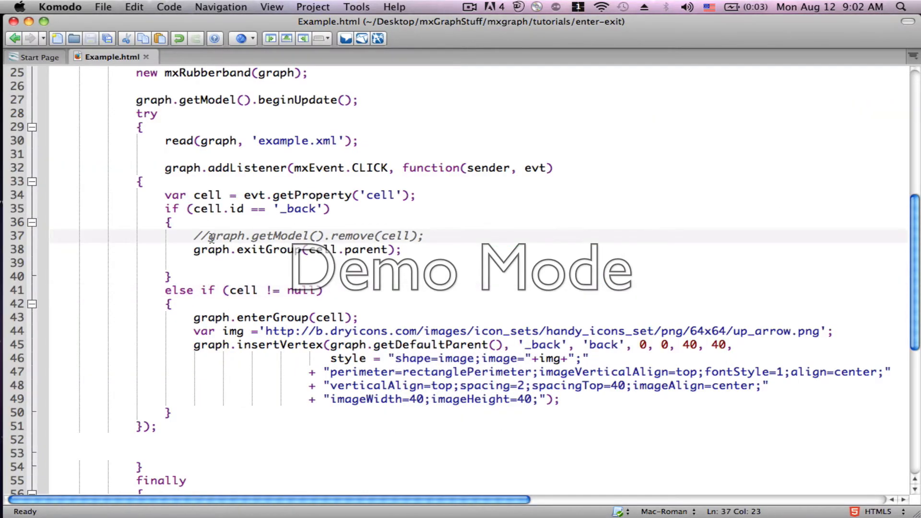
- Uncomment graph.getModel().remove(cell) on line 37
key(Backspace)
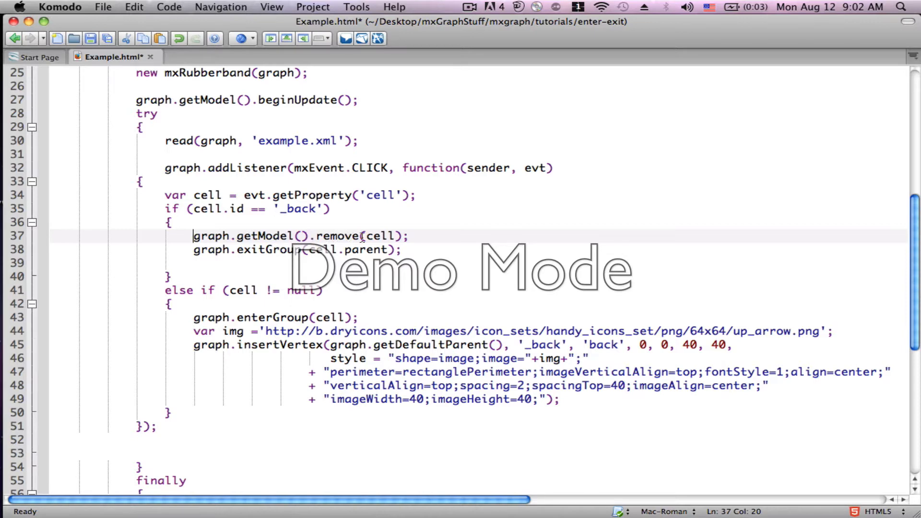
mouse_move(383, 236)
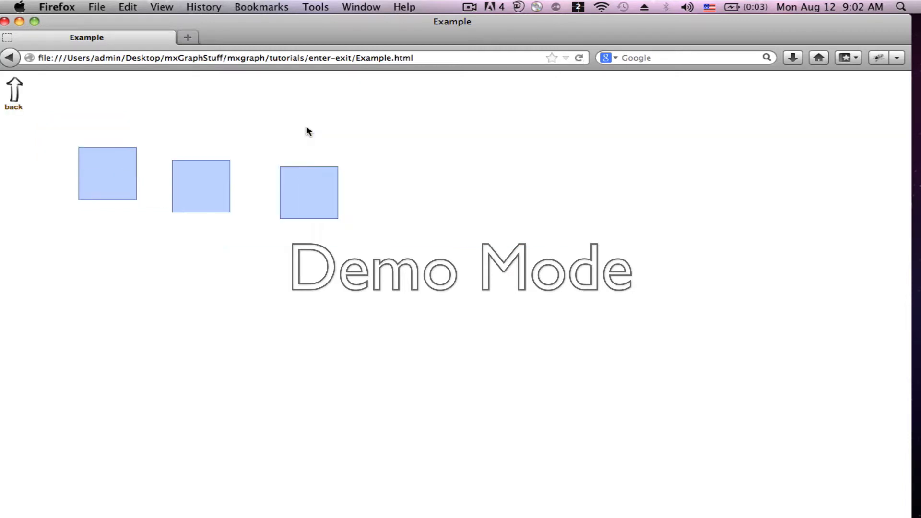
mouse_move(15, 94)
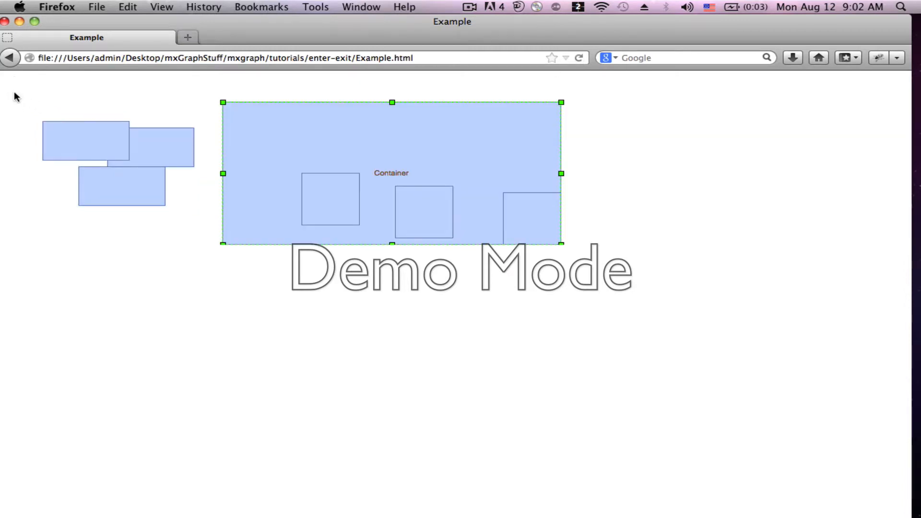
mouse_move(67, 133)
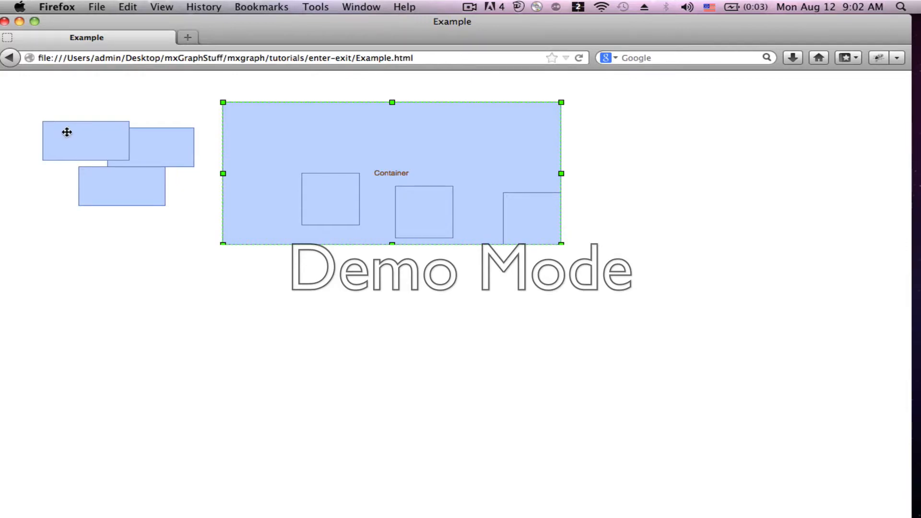